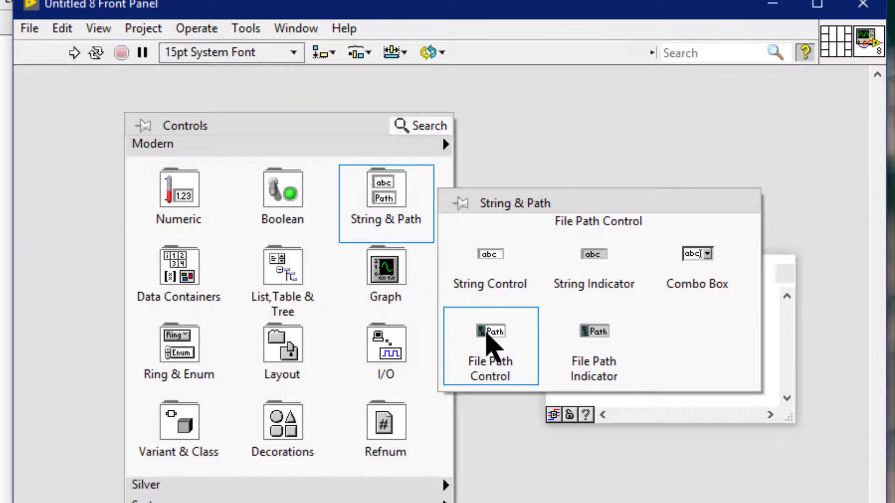
Place a file path control on the front panel and enlarge it into a tall box
left_click(489, 331)
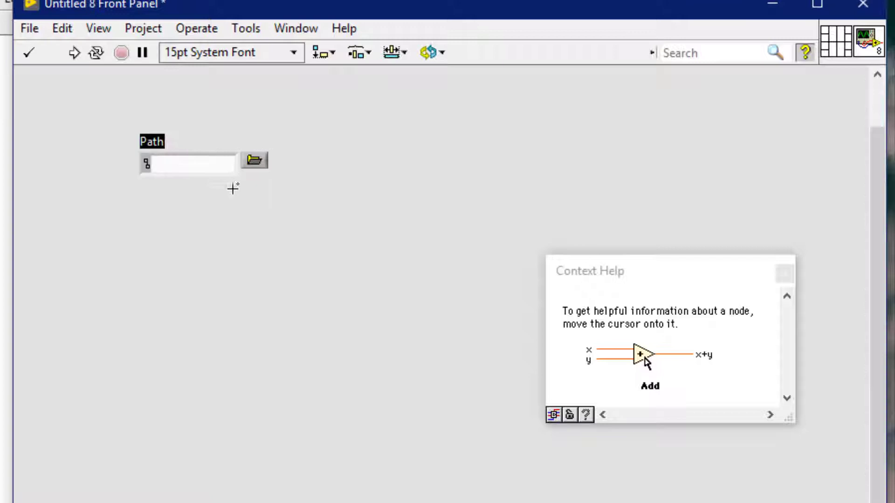
left_click(186, 163)
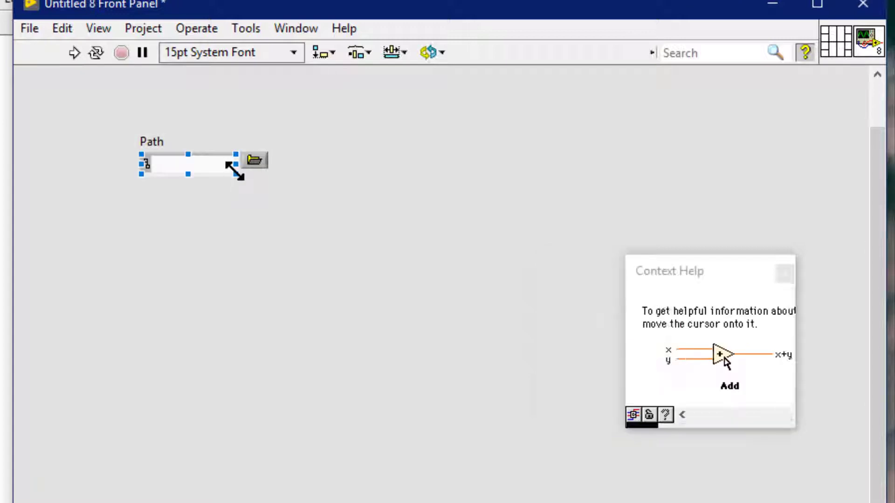
left_click_drag(234, 176, 377, 226)
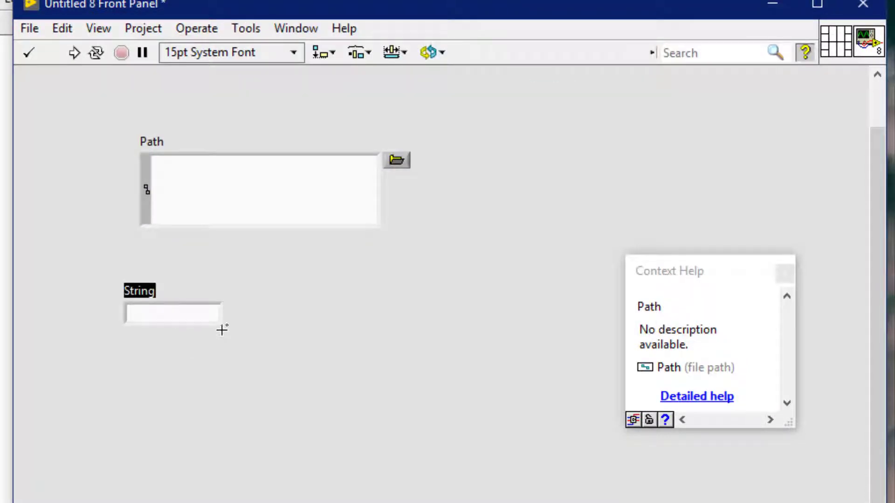
Enlarge the new string control into a wide box and deselect it
left_click(172, 313)
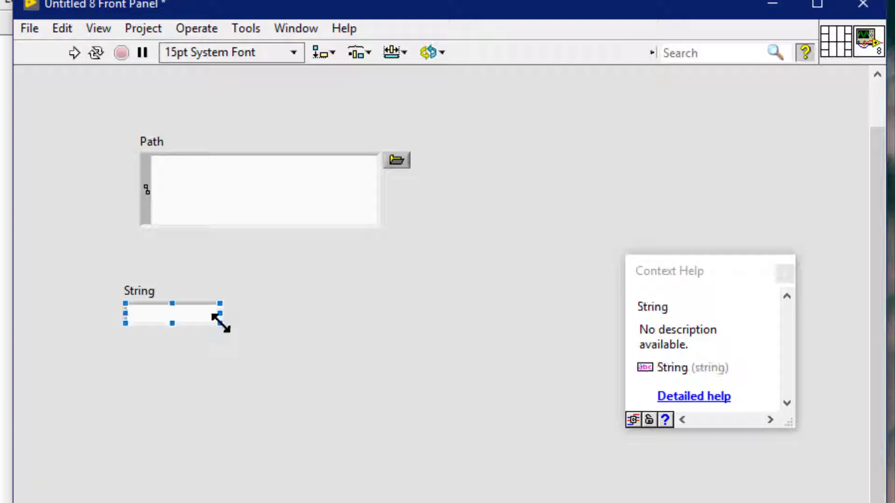
left_click_drag(222, 326, 459, 366)
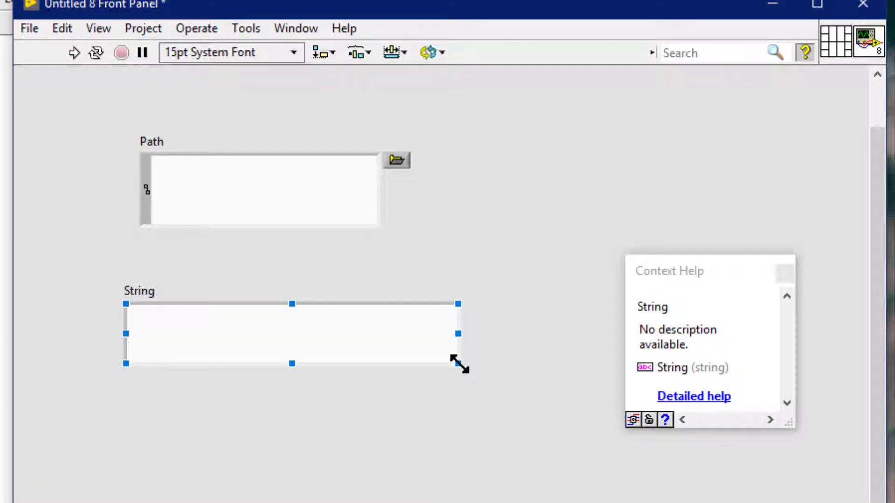
left_click(260, 190)
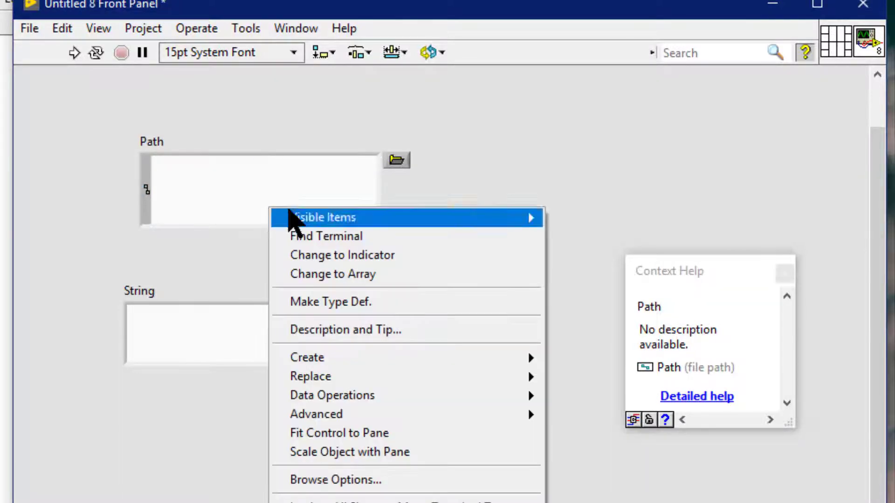
mouse_move(324, 217)
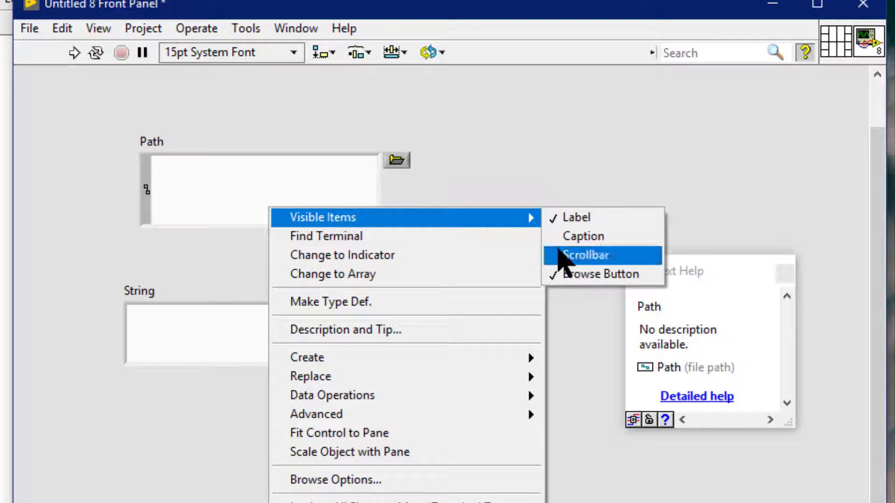
Show a scrollbar on the path control and a vertical scrollbar on the string control
left_click(585, 255)
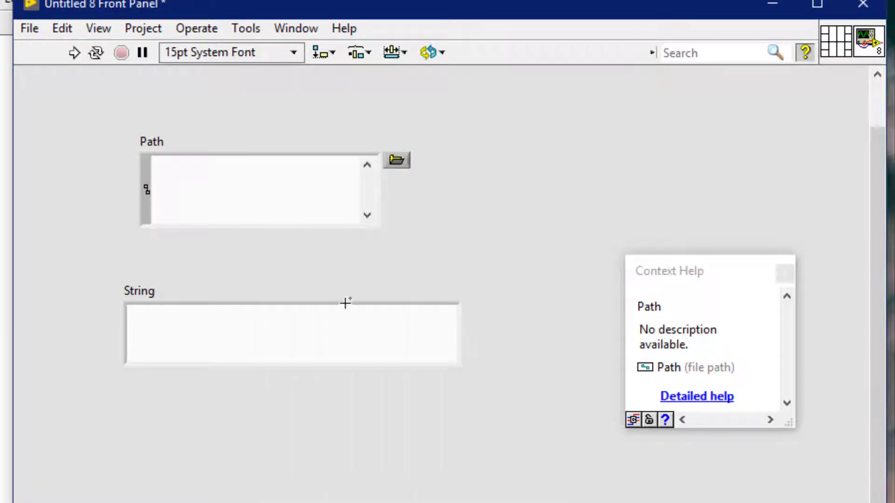
right_click(291, 334)
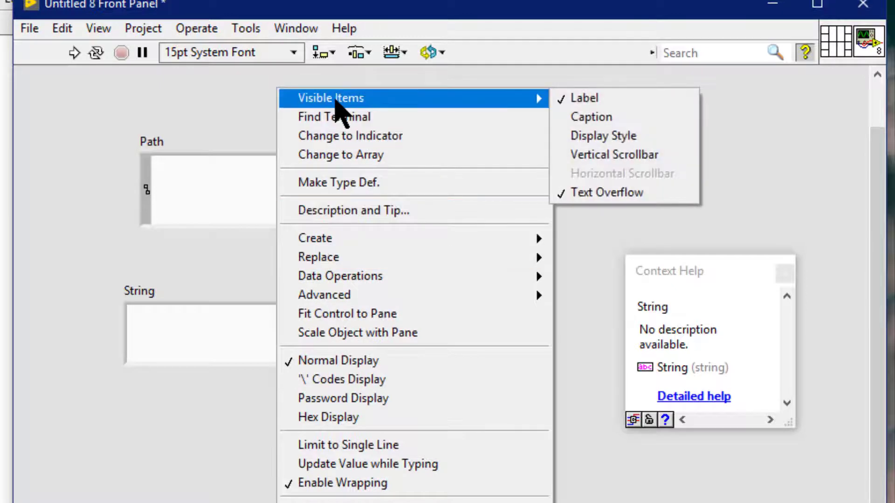
mouse_move(614, 154)
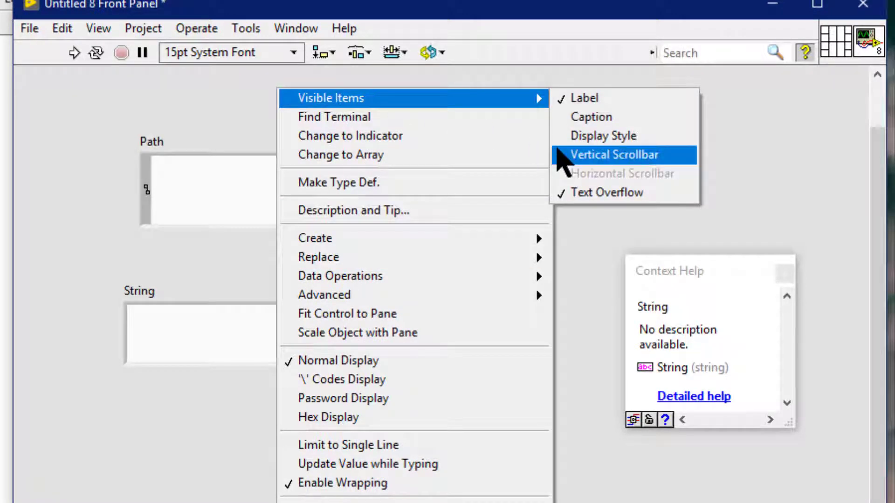
left_click(614, 154)
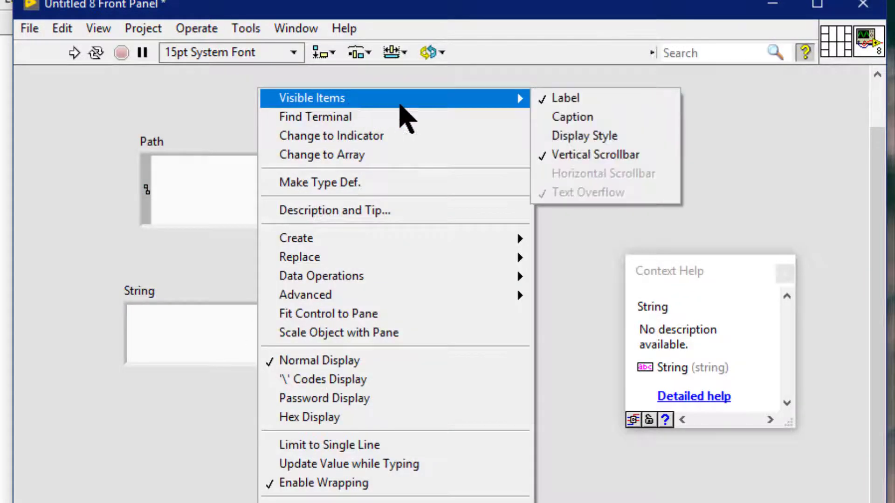
mouse_move(319, 417)
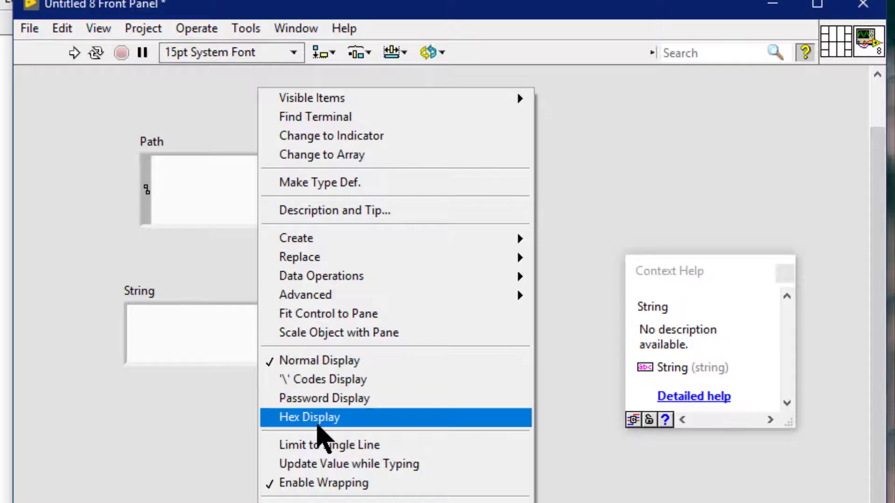
Enable the horizontal scrollbar on the string control via its Visible Items menu
left_click(310, 417)
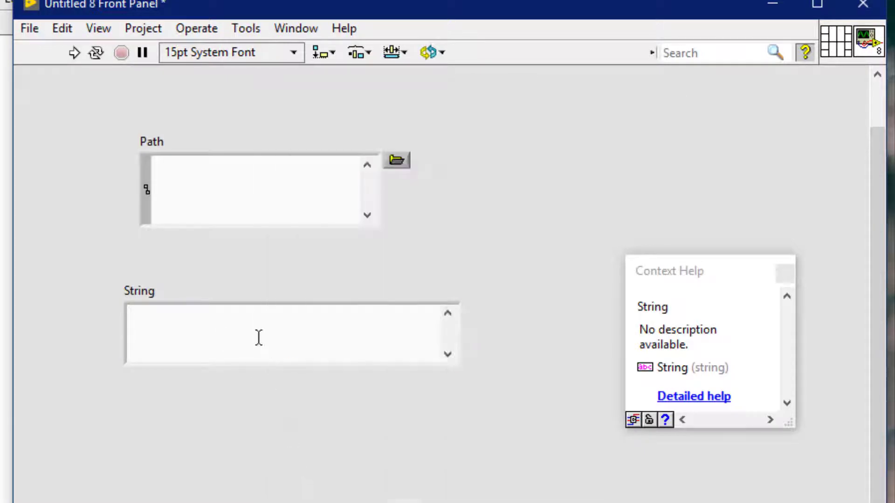
right_click(257, 336)
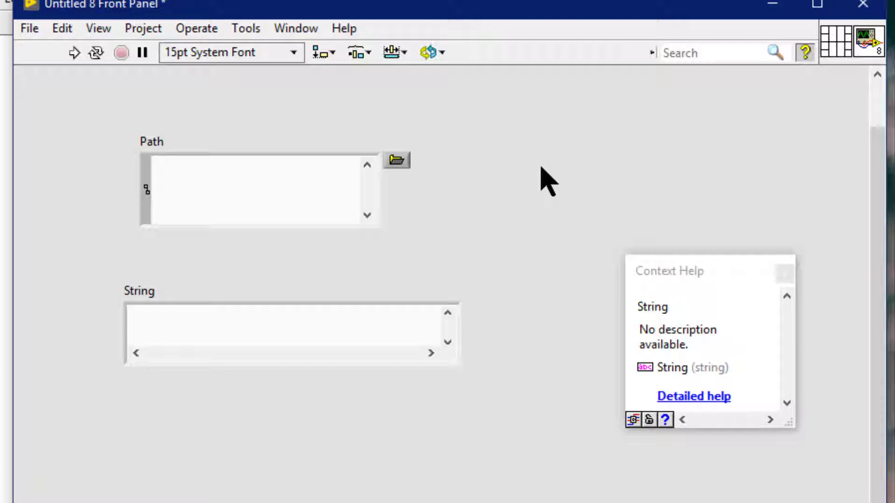
Shrink the path control back to a single line and shrink the string control
left_click(258, 191)
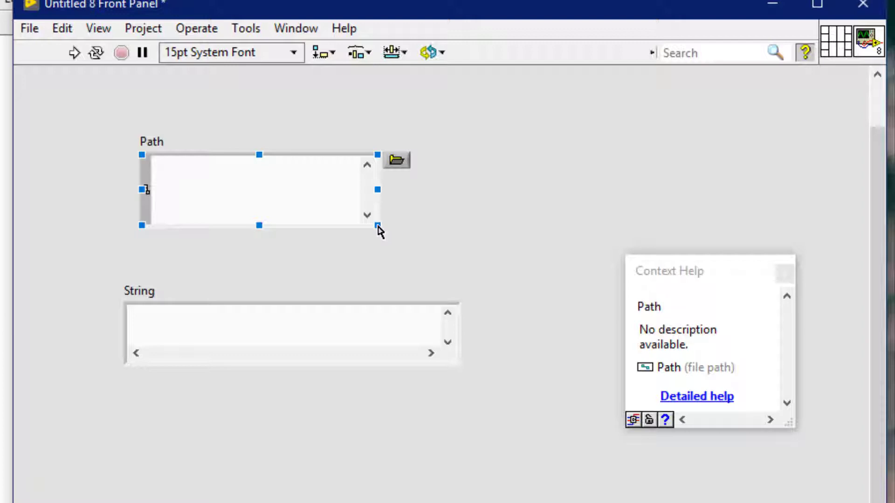
left_click_drag(378, 226, 321, 200)
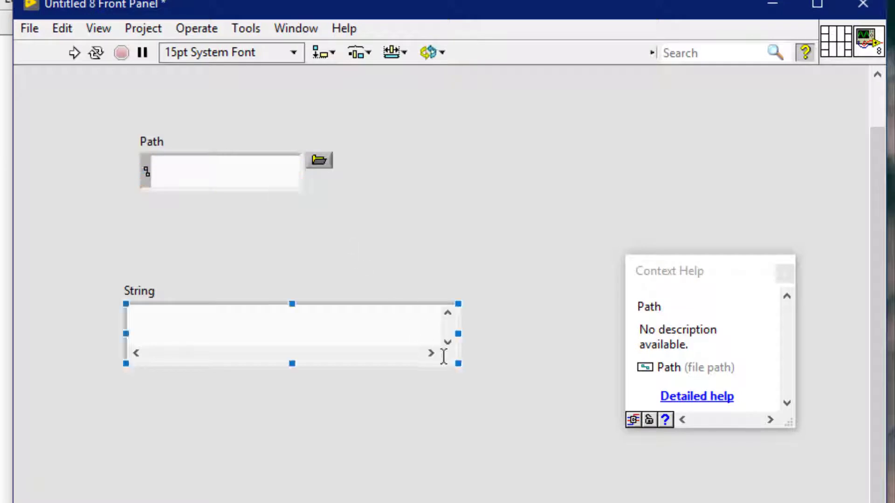
left_click_drag(459, 362, 349, 355)
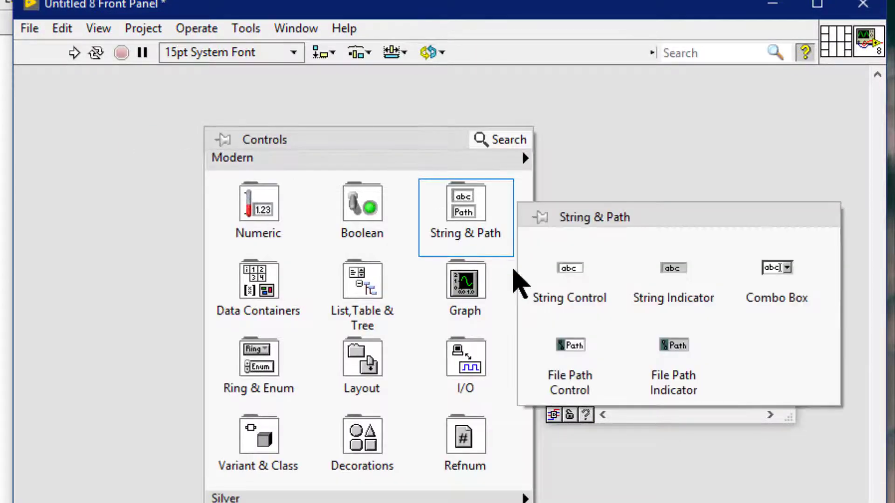
Drop new small string and path controls and check each one's Visible Items options
left_click(569, 267)
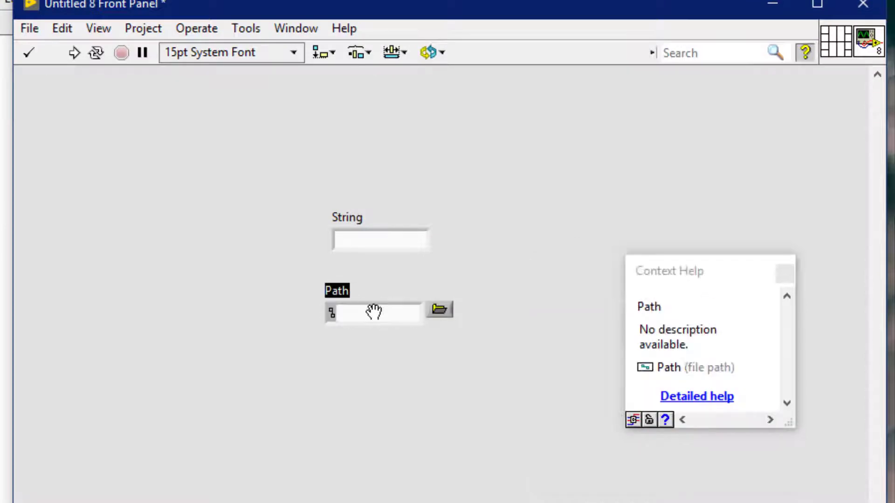
mouse_move(380, 243)
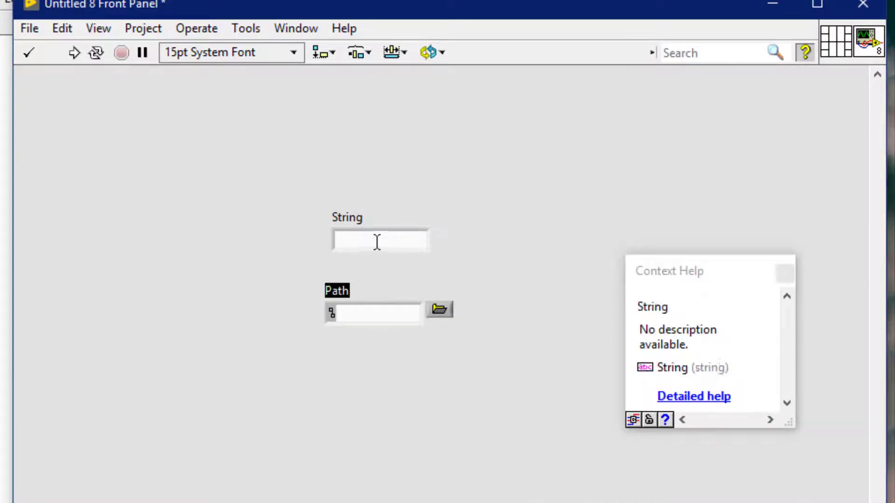
right_click(379, 239)
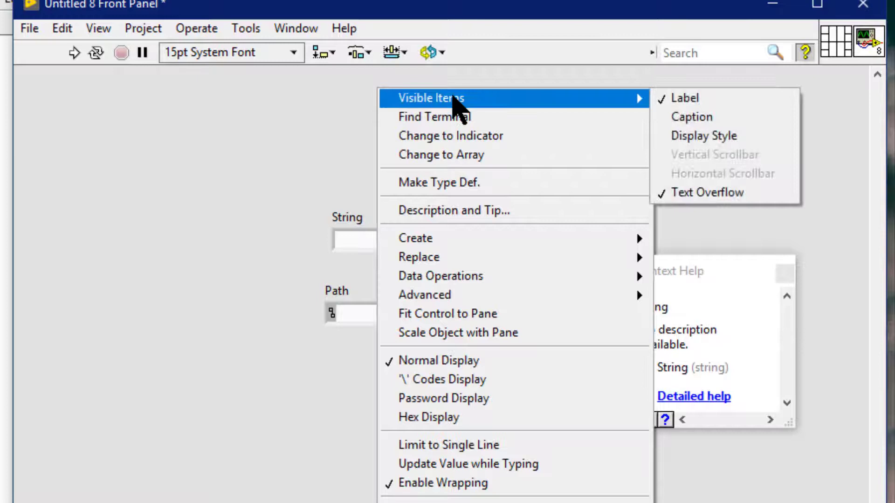
mouse_move(699, 180)
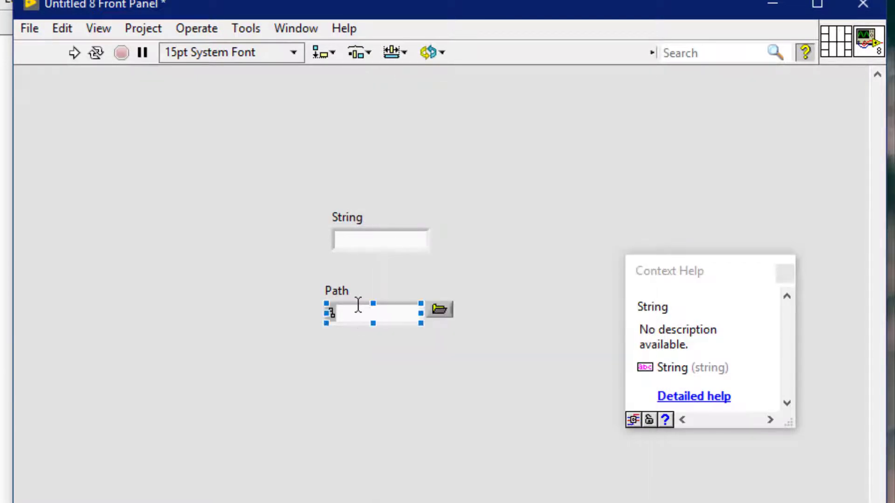
right_click(374, 311)
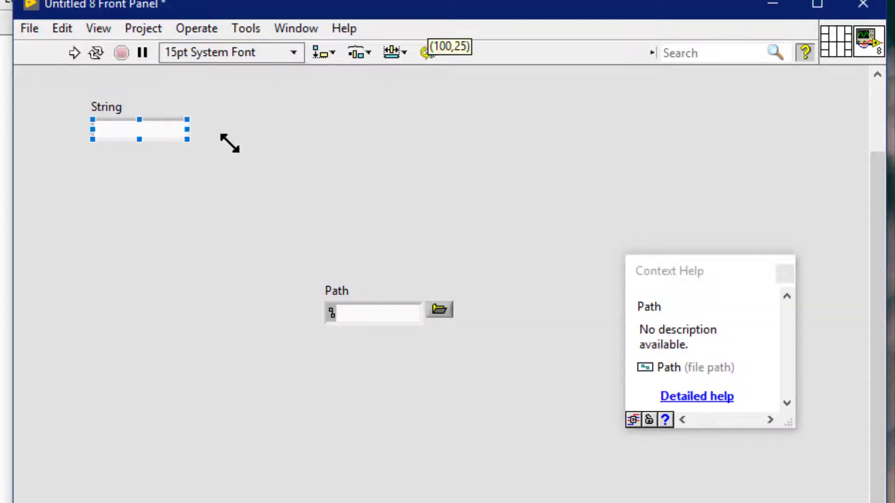
Show a vertical scrollbar on the enlarged string control
right_click(137, 131)
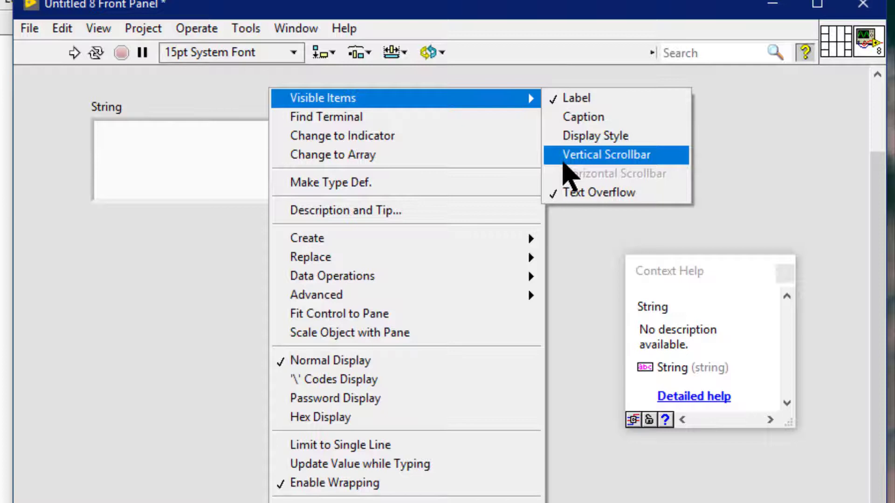
left_click(606, 155)
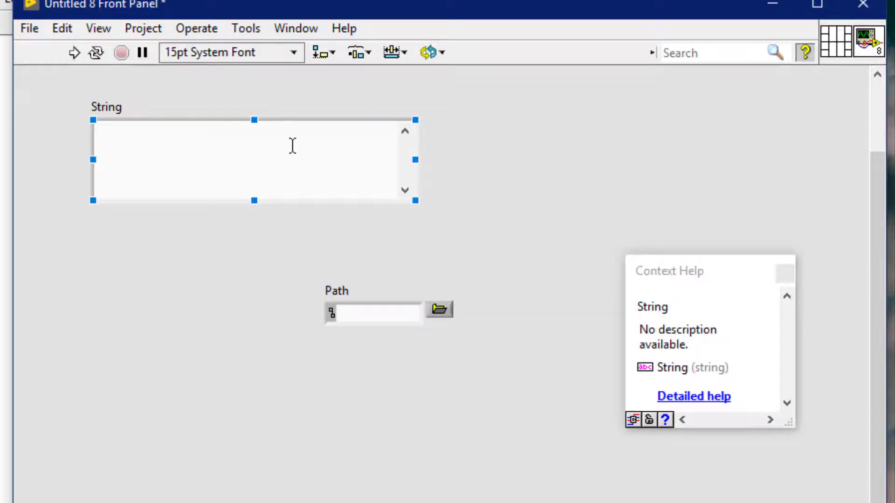
right_click(291, 145)
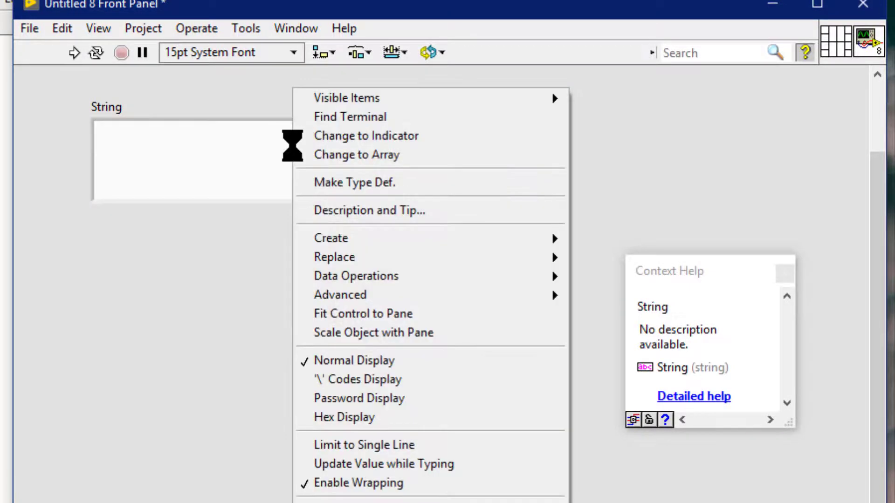
mouse_move(359, 483)
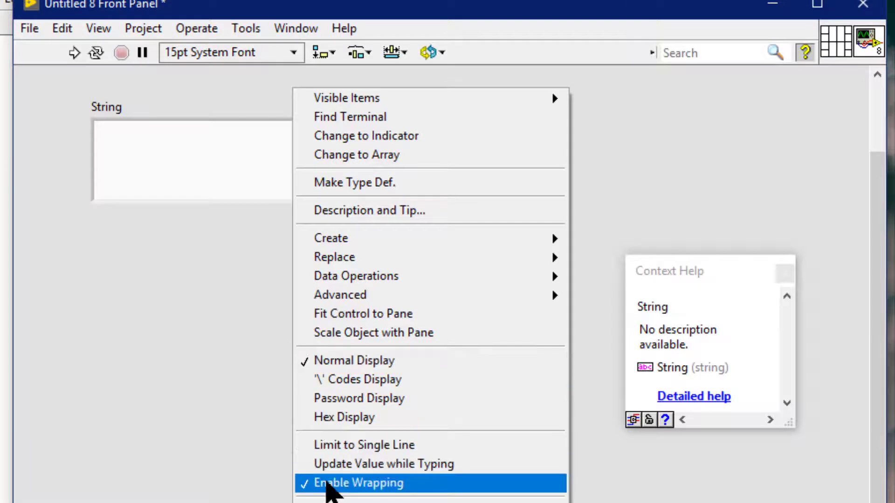
mouse_move(376, 491)
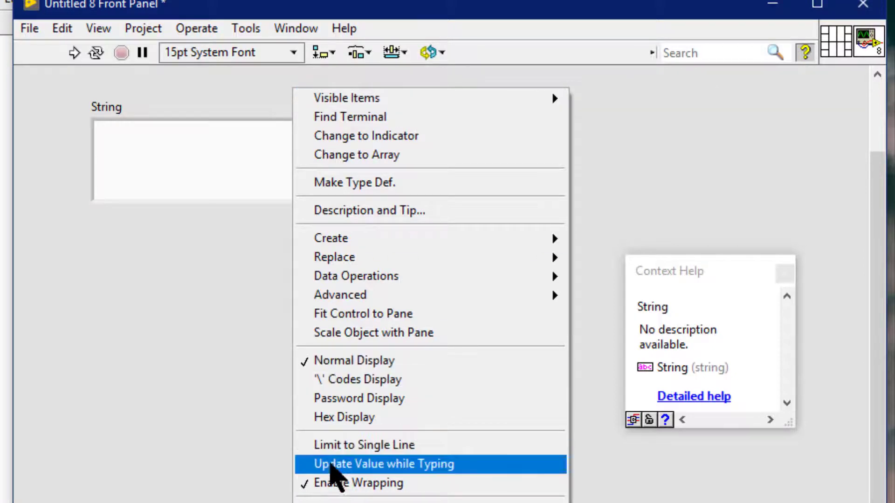
Turn off Enable Wrapping and show a horizontal scrollbar on the string control
left_click(379, 464)
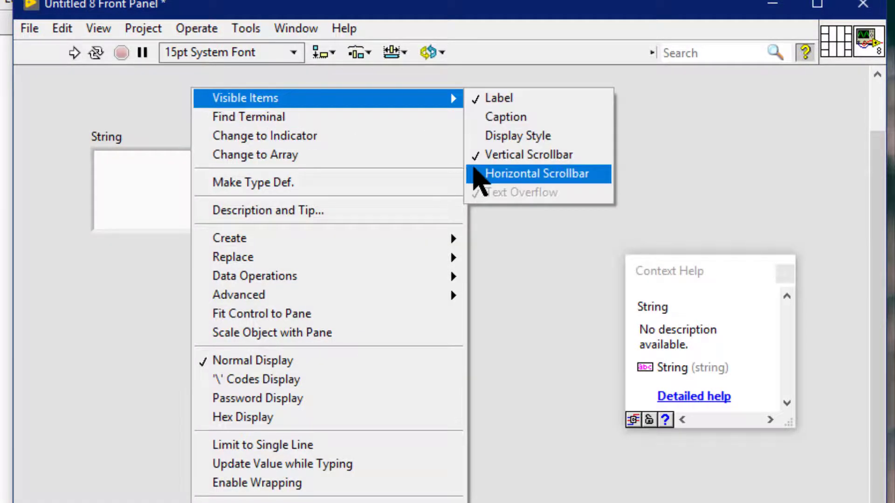
left_click(535, 173)
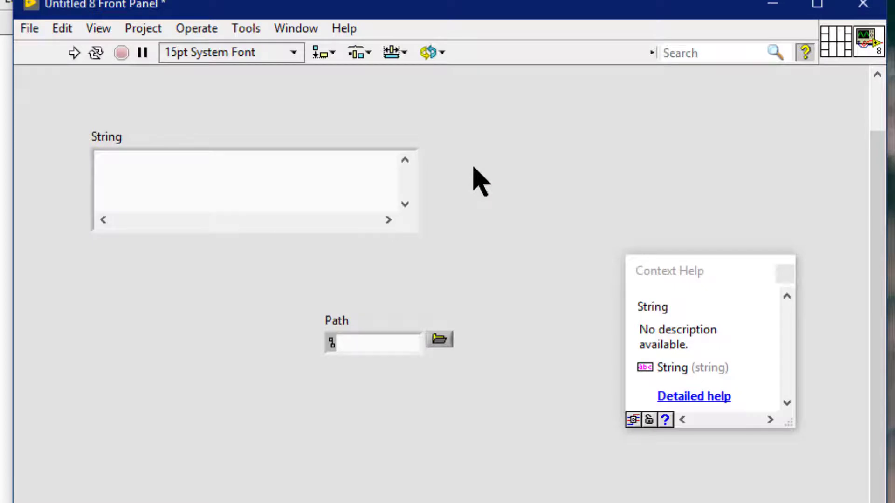
Enlarge the Path control into a tall box
left_click(373, 342)
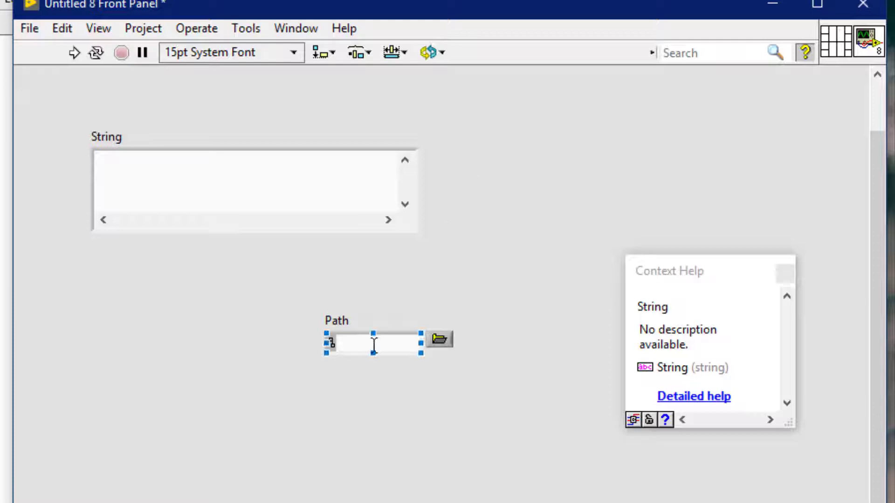
mouse_move(414, 357)
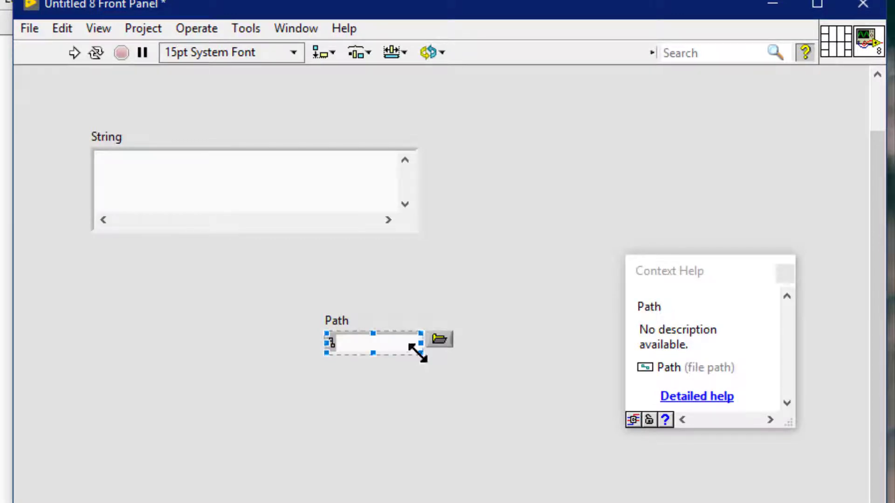
left_click_drag(419, 354, 514, 416)
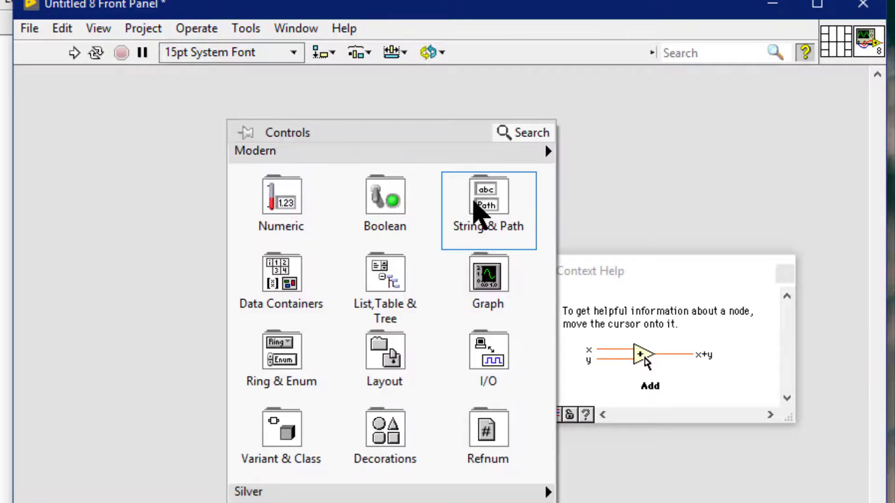
Place a new String control from String & Path in the upper left of the panel
left_click(487, 196)
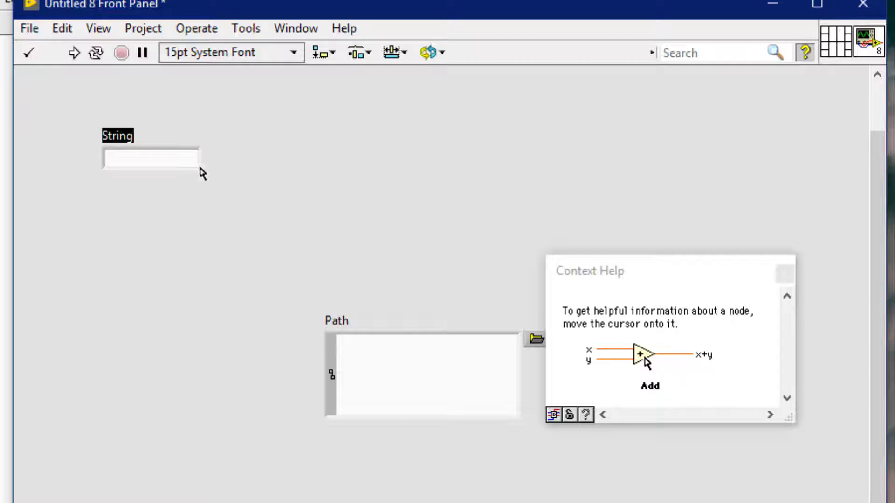
left_click(150, 158)
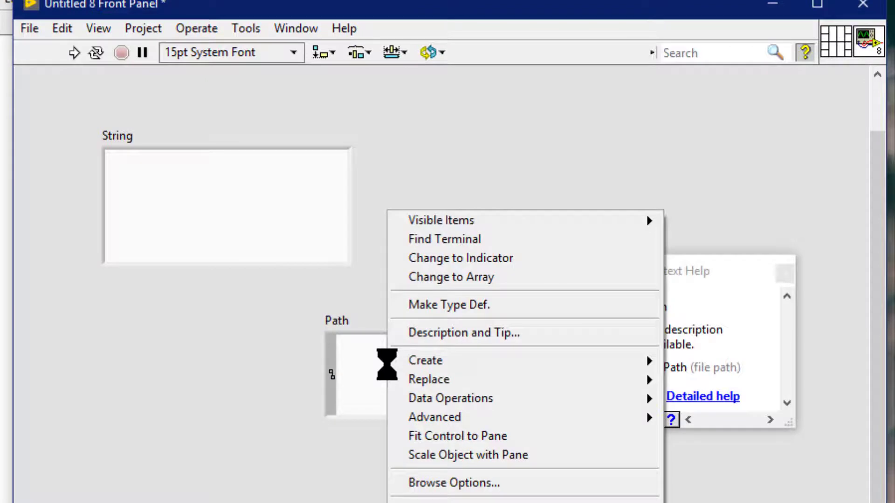
mouse_move(433, 417)
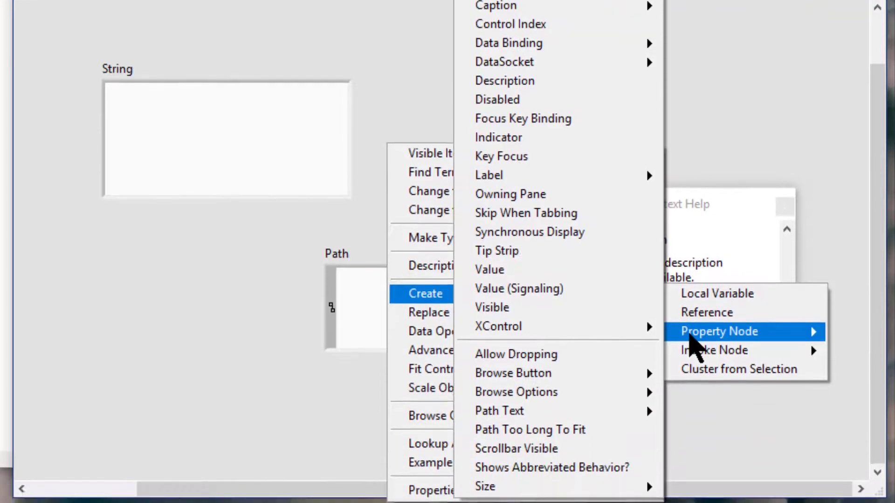
mouse_move(514, 446)
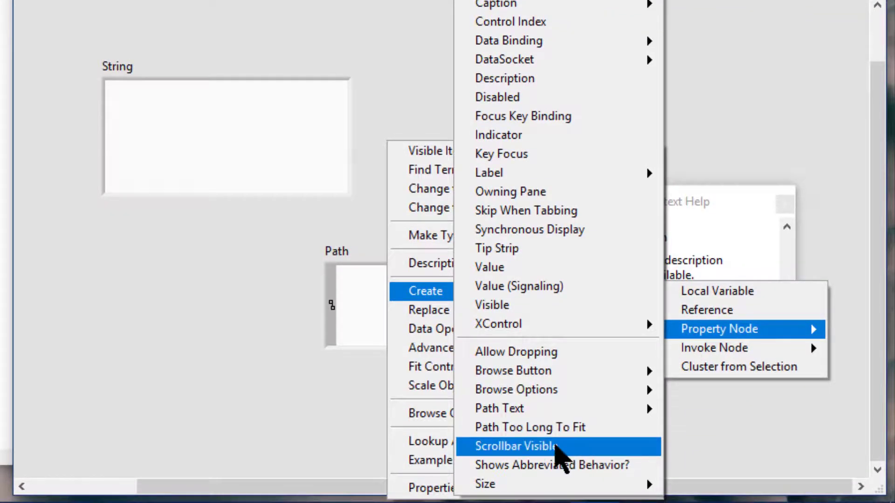
Add a Path Scrollbar Visible property node, change it to write, and create its TRUE constant
left_click(515, 446)
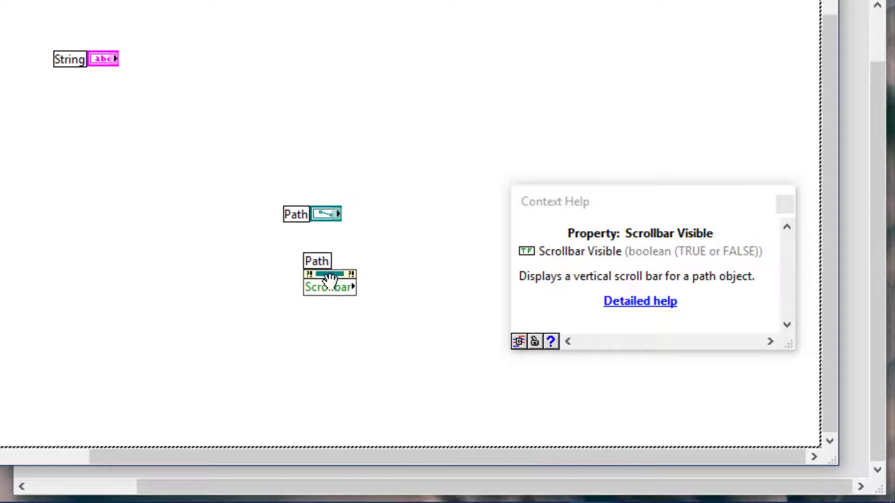
right_click(329, 279)
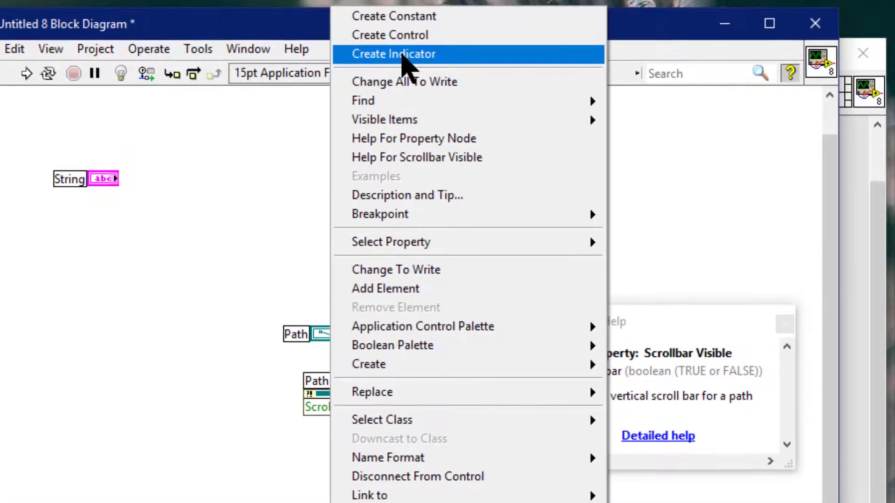
left_click(392, 54)
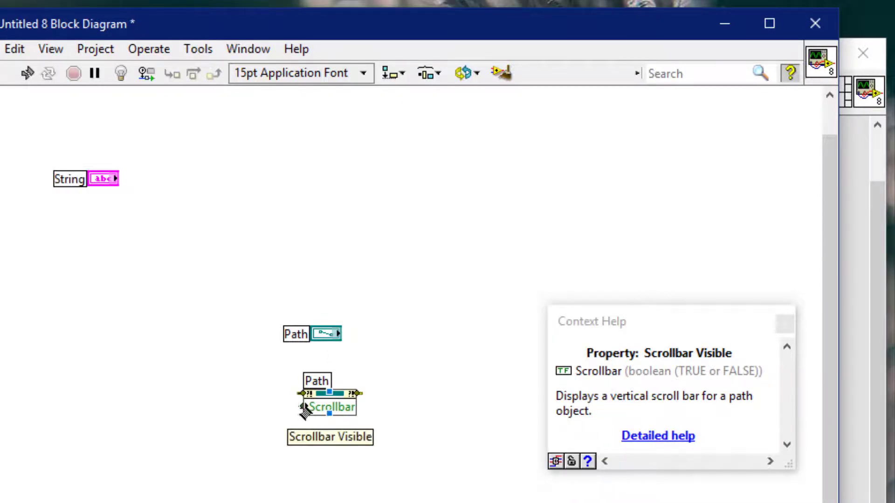
right_click(336, 396)
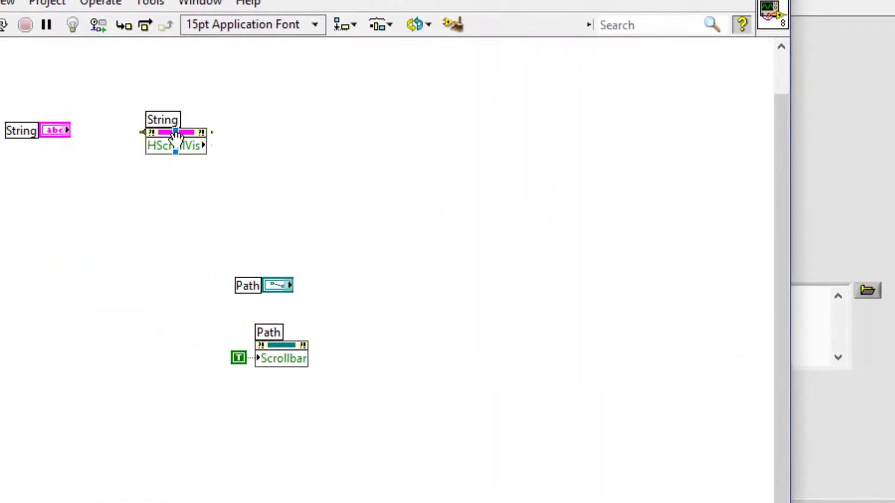
Change the HScrollVis node to write and wire a TRUE constant into it
right_click(175, 137)
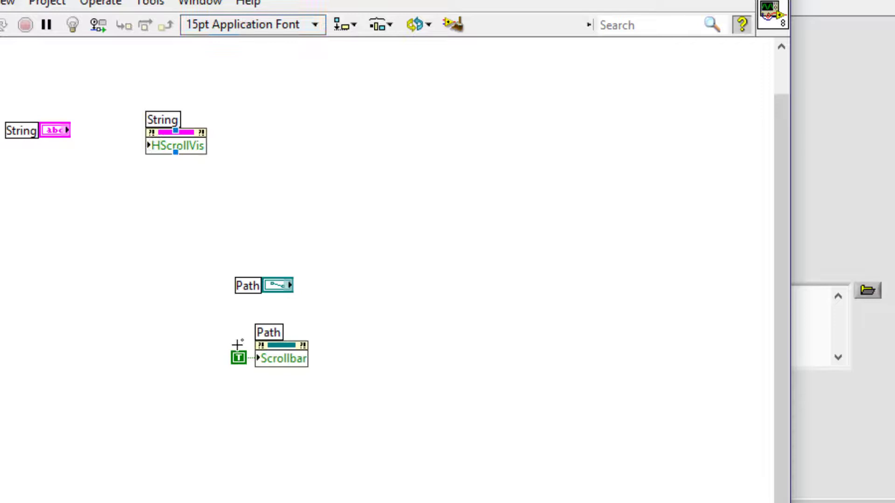
mouse_move(166, 145)
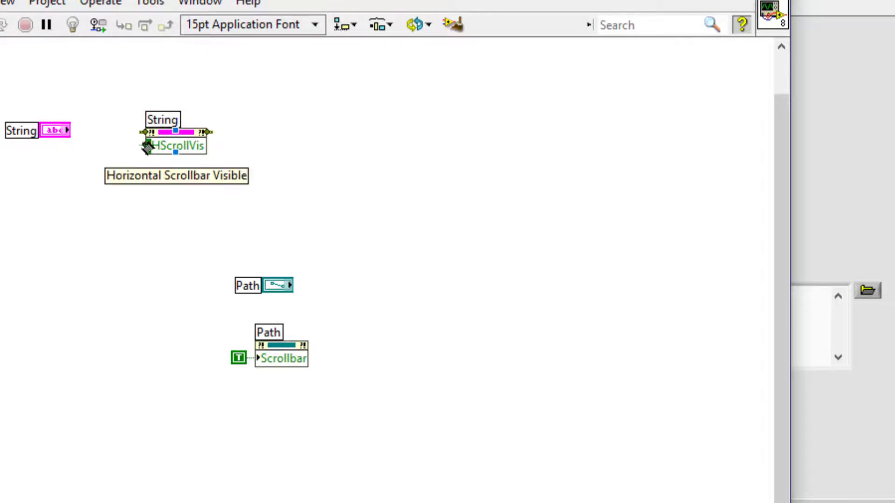
right_click(177, 140)
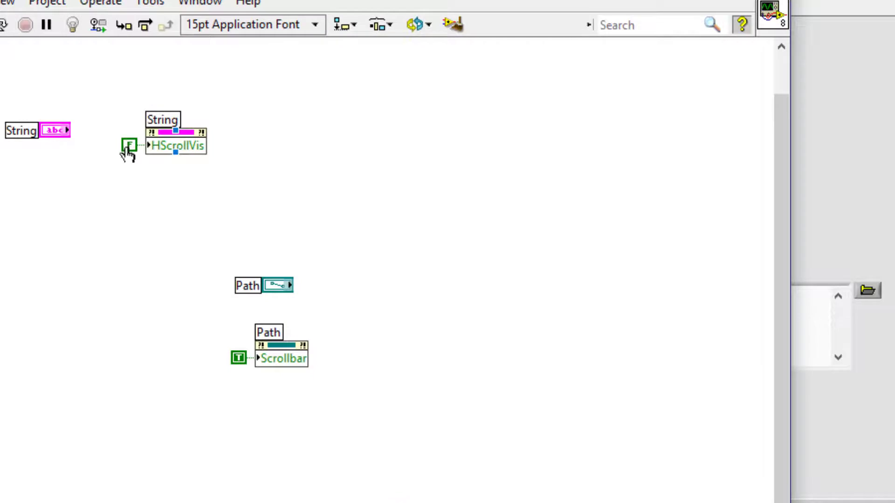
left_click(127, 146)
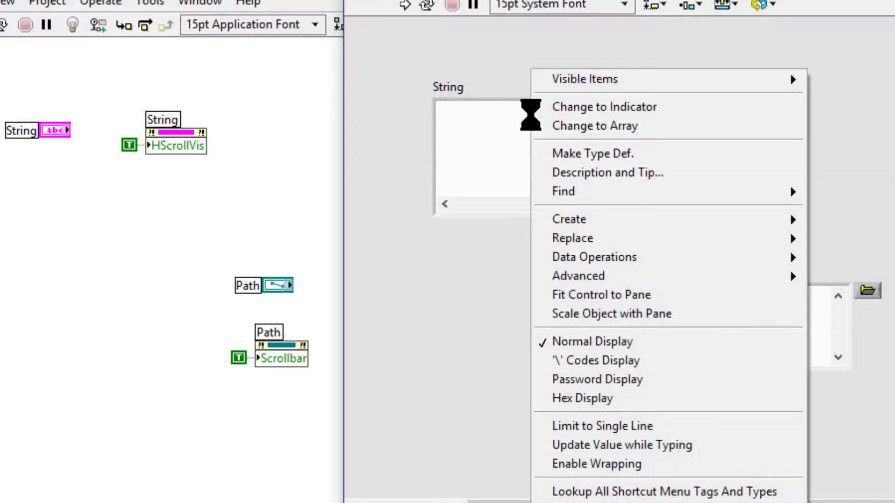
mouse_move(568, 218)
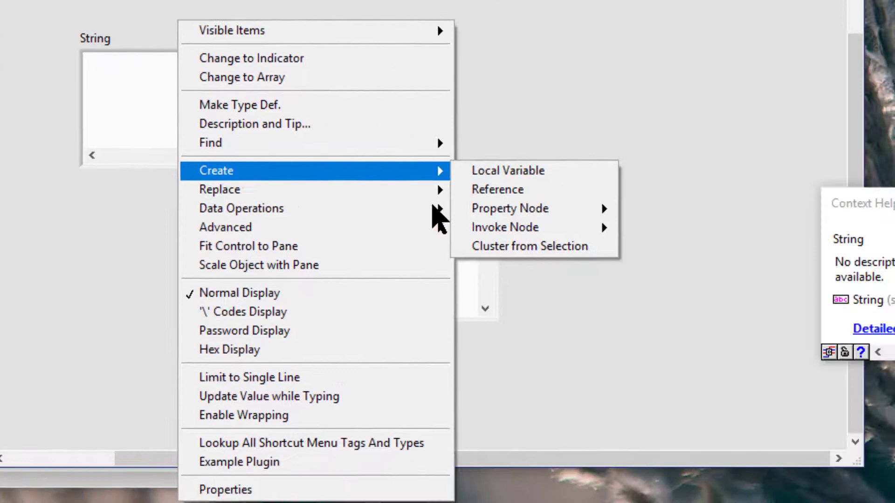
mouse_move(510, 207)
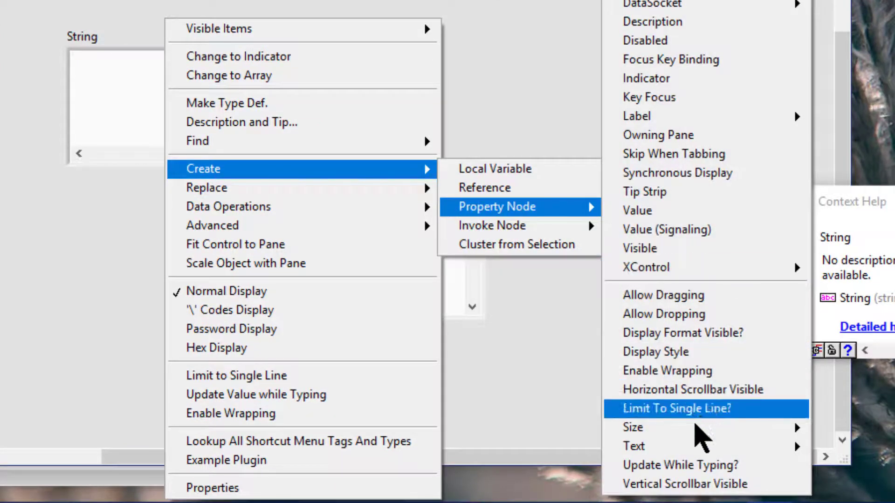
Add a Vertical Scrollbar Visible property node for the String control
left_click(678, 408)
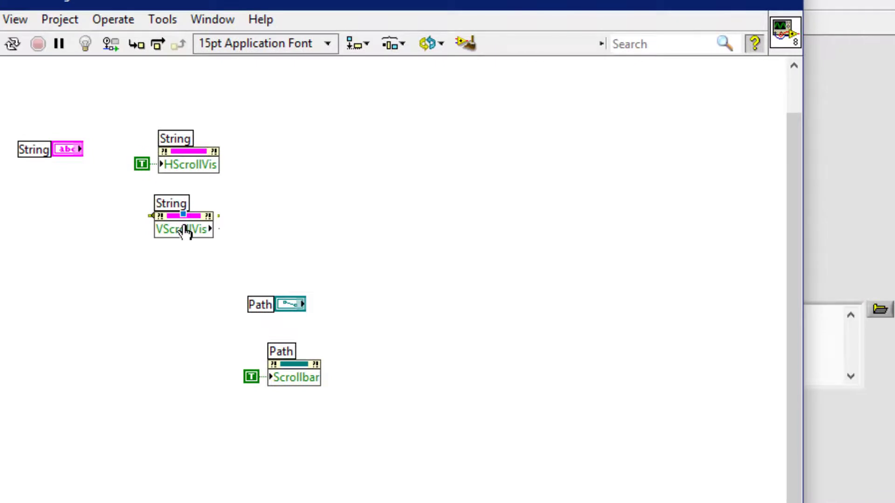
Change the VScrollVis node to write and bring up options on its input terminal
right_click(183, 217)
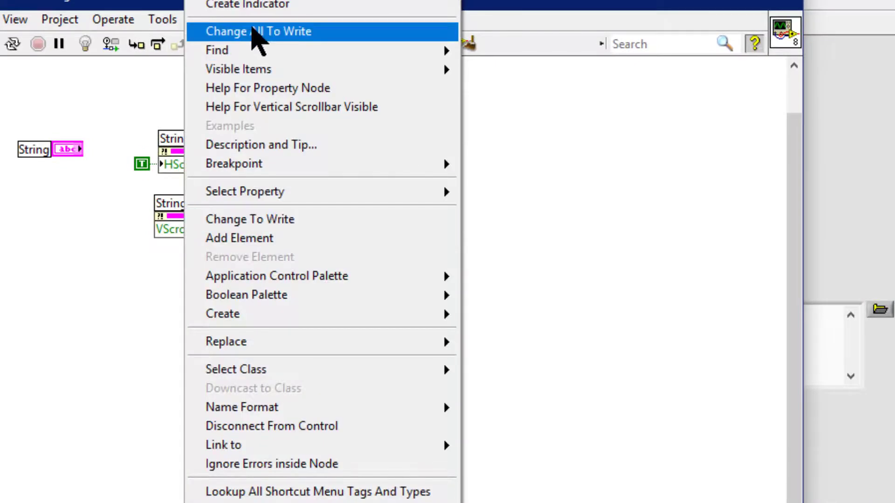
left_click(258, 31)
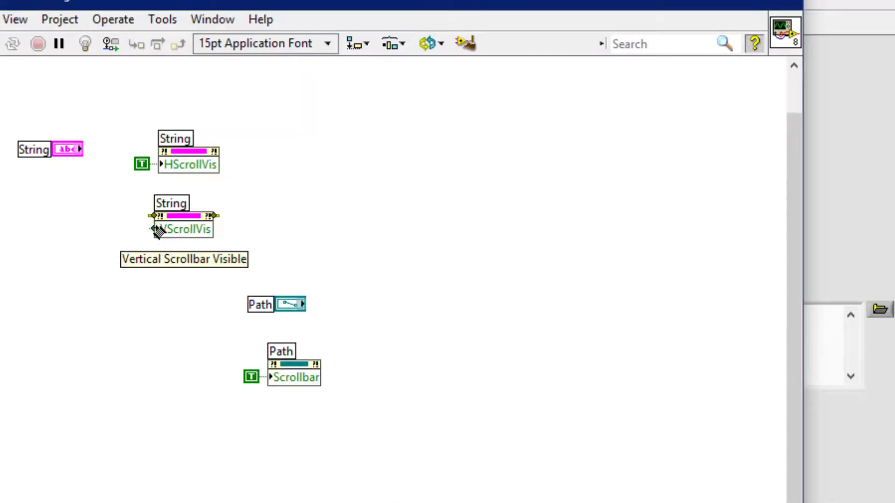
right_click(183, 223)
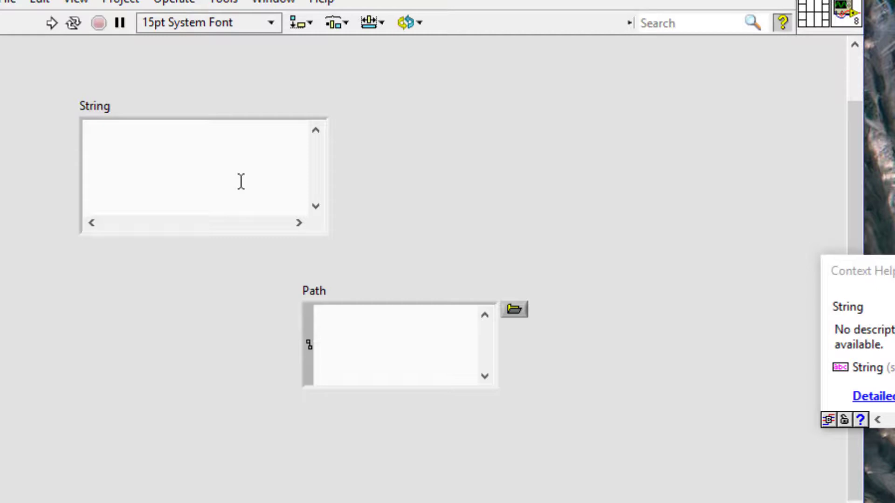
Start a new blank VI with an empty front panel and block diagram
left_click(202, 177)
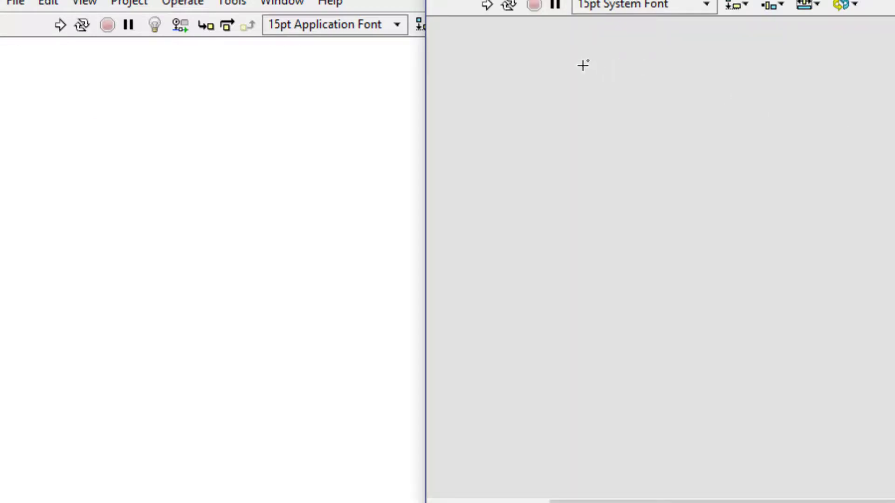
Place a numeric array, add a second dimension and enlarge it to five columns by six rows
right_click(582, 66)
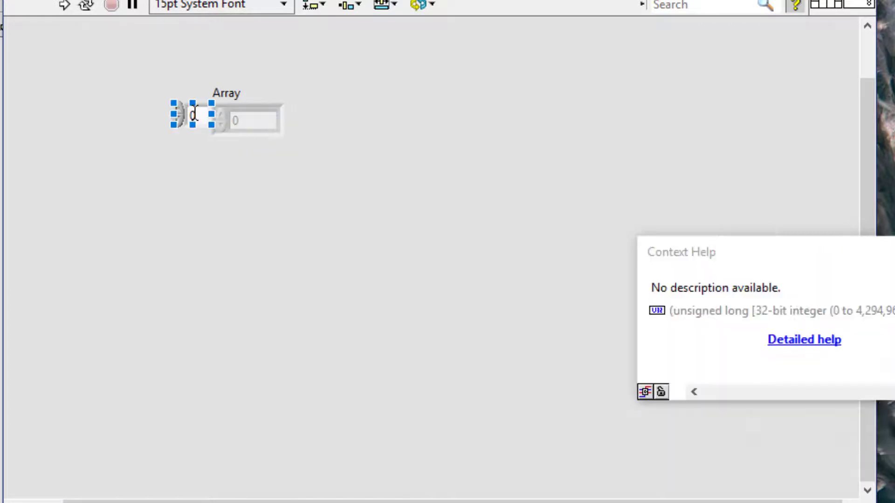
right_click(194, 114)
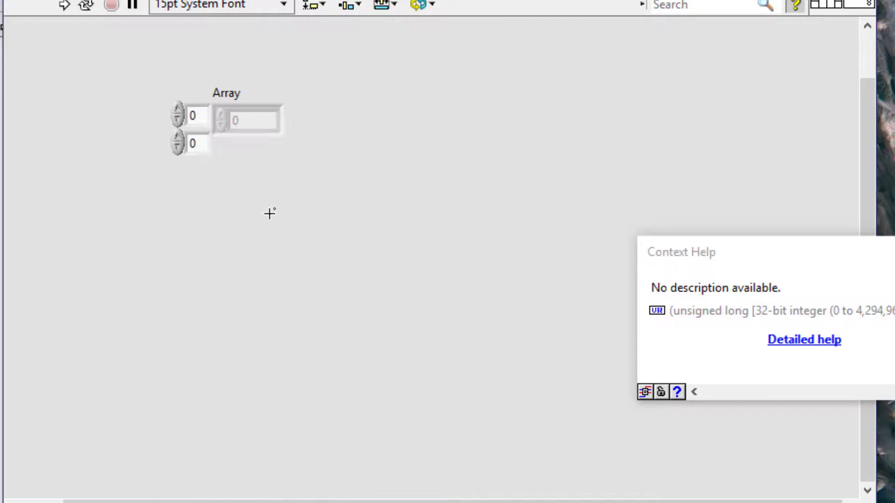
left_click(248, 118)
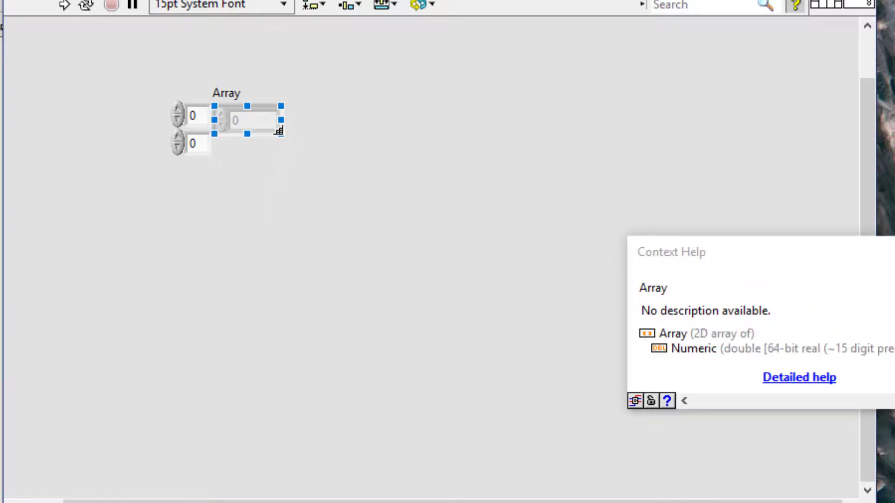
left_click_drag(279, 131, 513, 263)
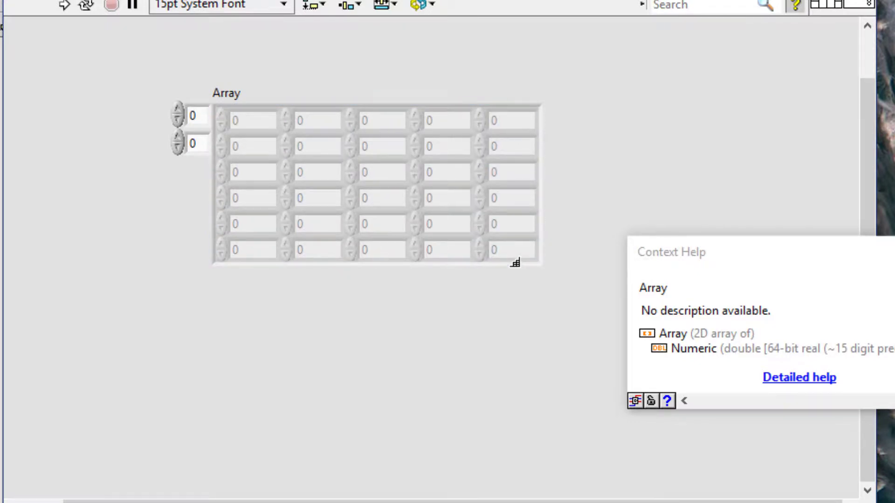
left_click(193, 116)
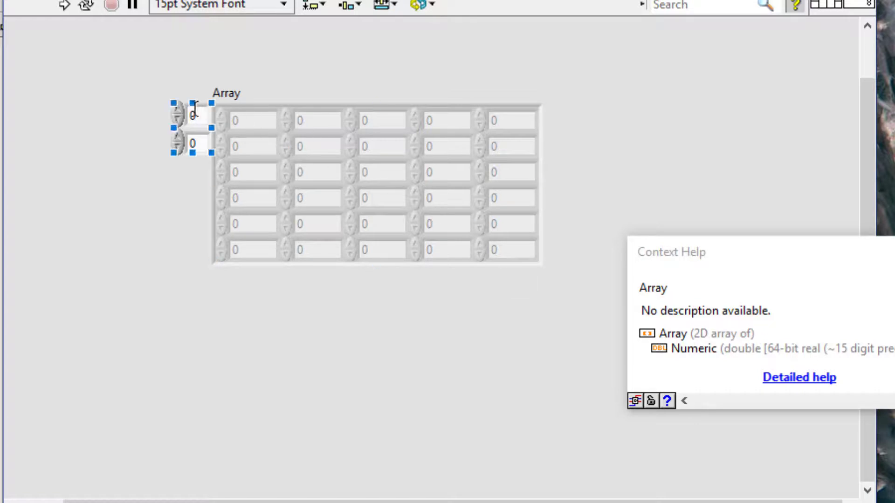
Turn on the Vertical and Horizontal Scrollbar visible items for the 2D array
right_click(191, 120)
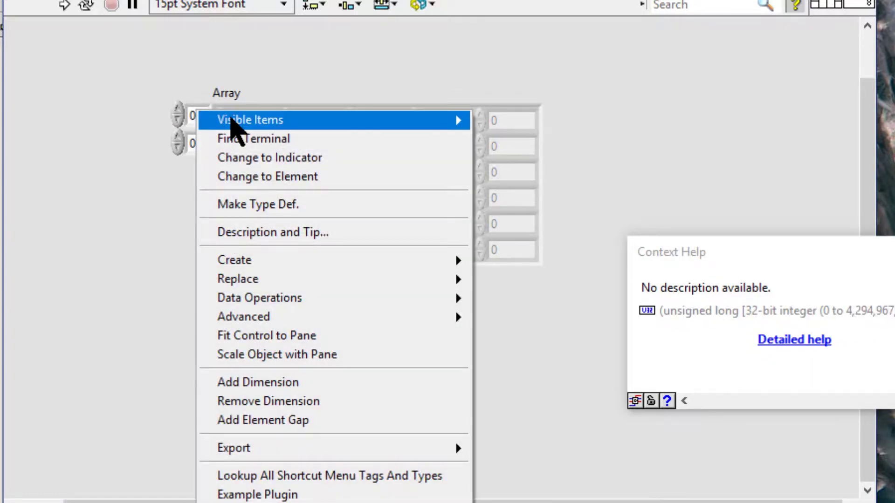
mouse_move(249, 121)
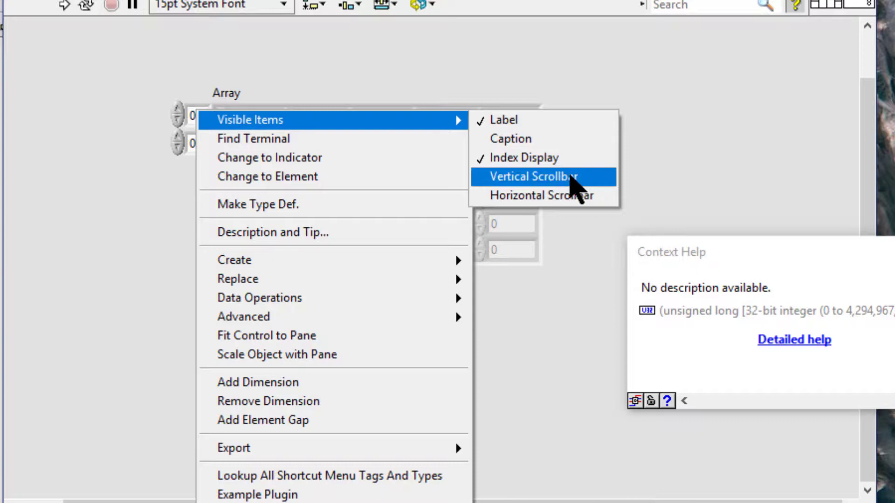
left_click(531, 176)
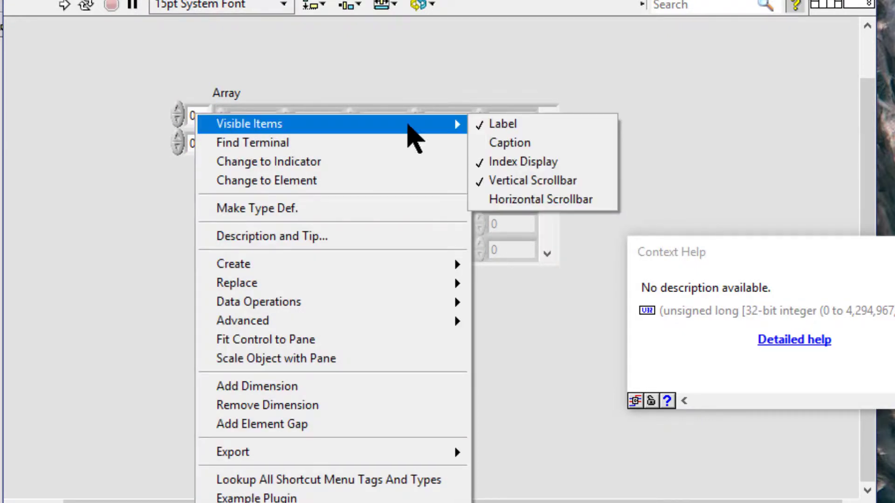
left_click(543, 199)
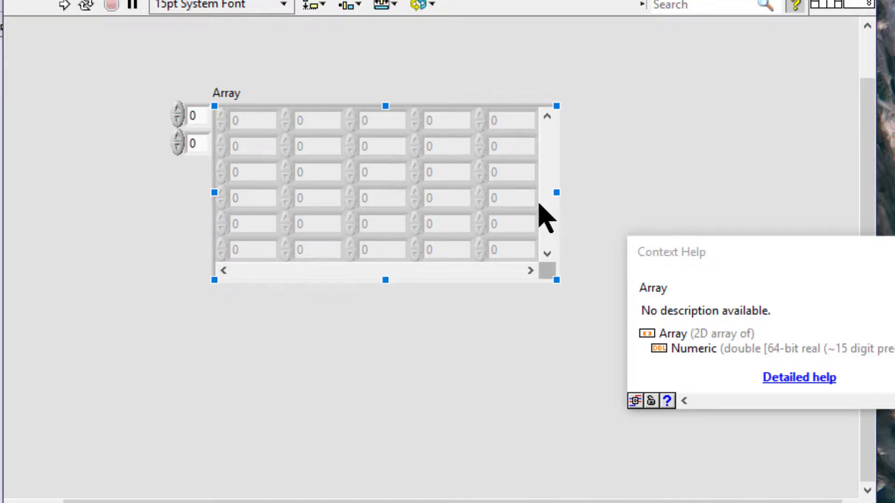
mouse_move(512, 190)
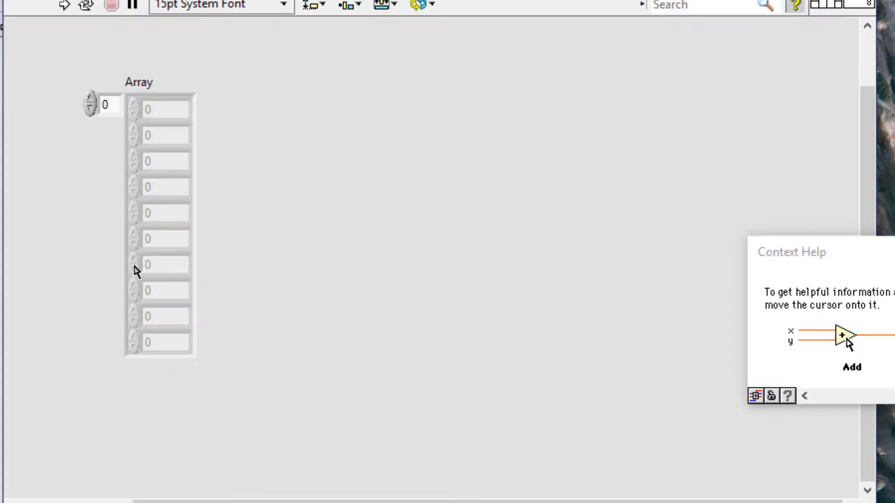
Turn on the Vertical Scrollbar visible item for the one-dimensional array
right_click(103, 105)
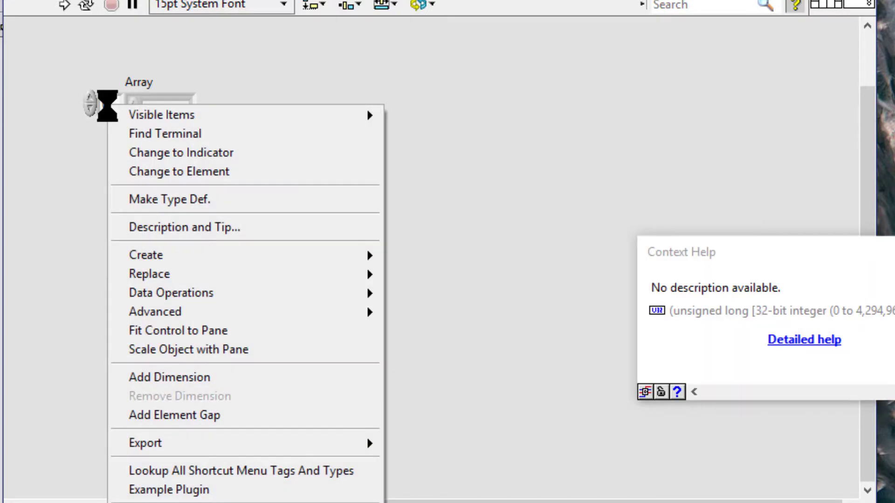
mouse_move(161, 115)
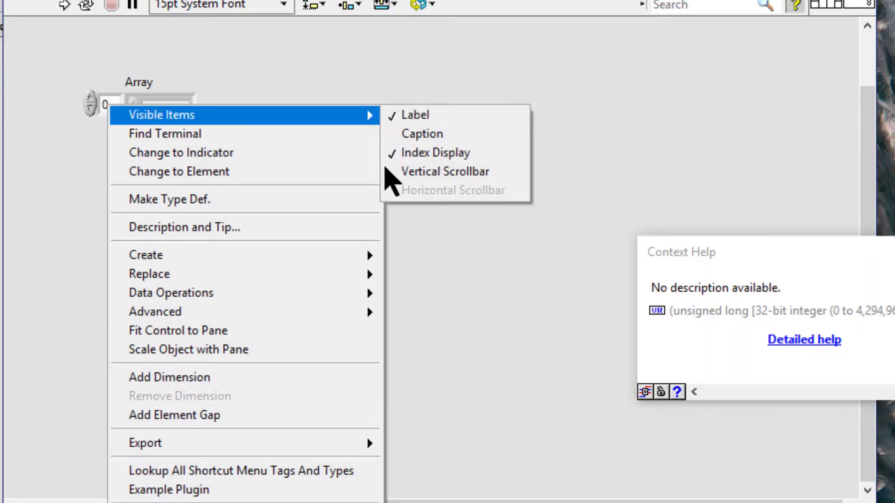
left_click(446, 172)
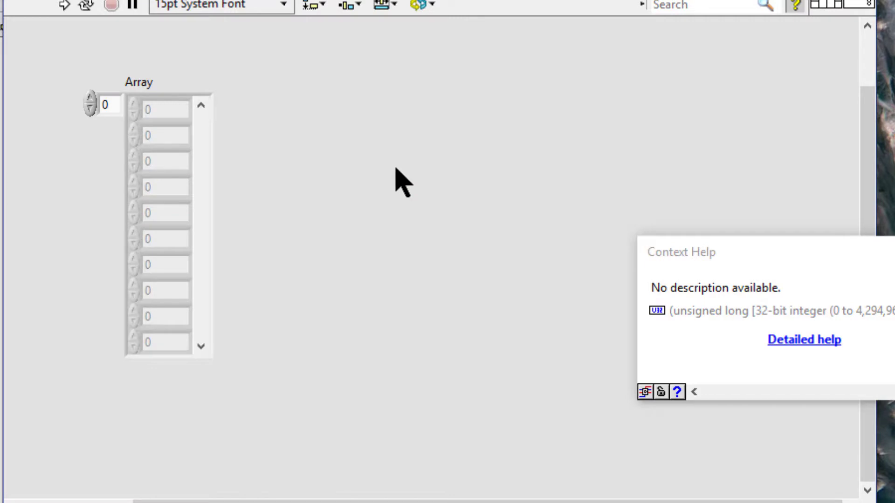
left_click(193, 260)
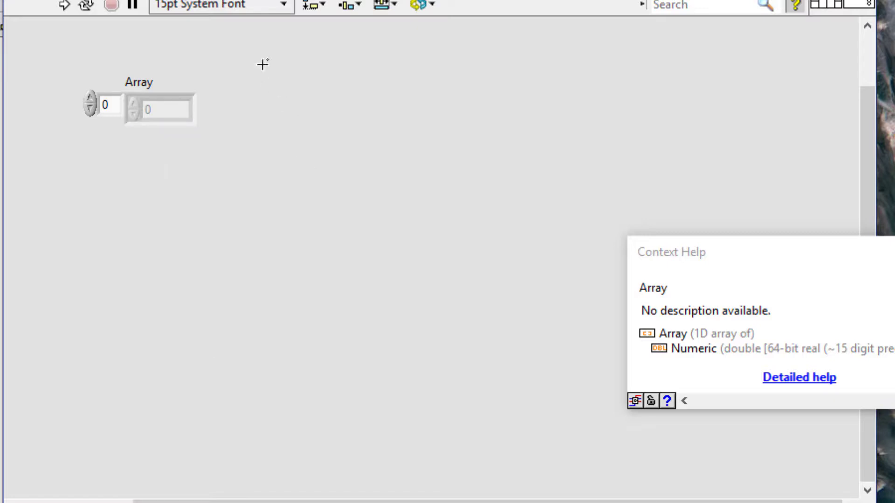
left_click(166, 111)
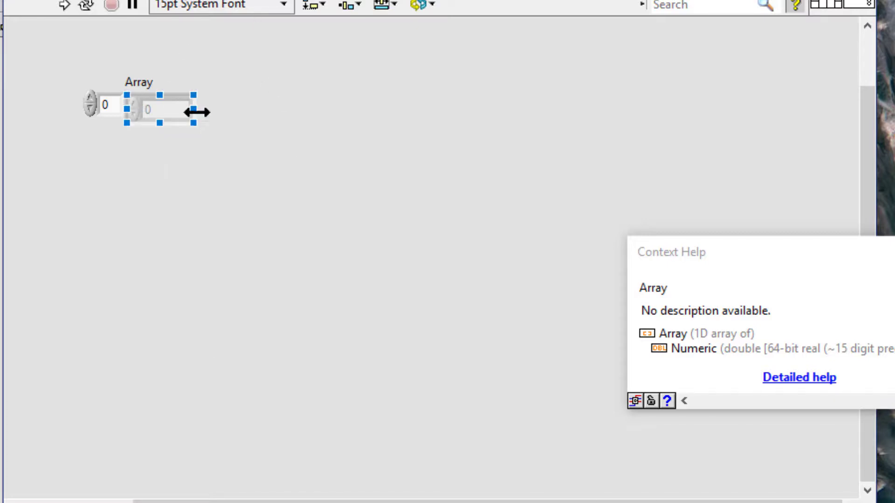
left_click_drag(197, 112, 522, 112)
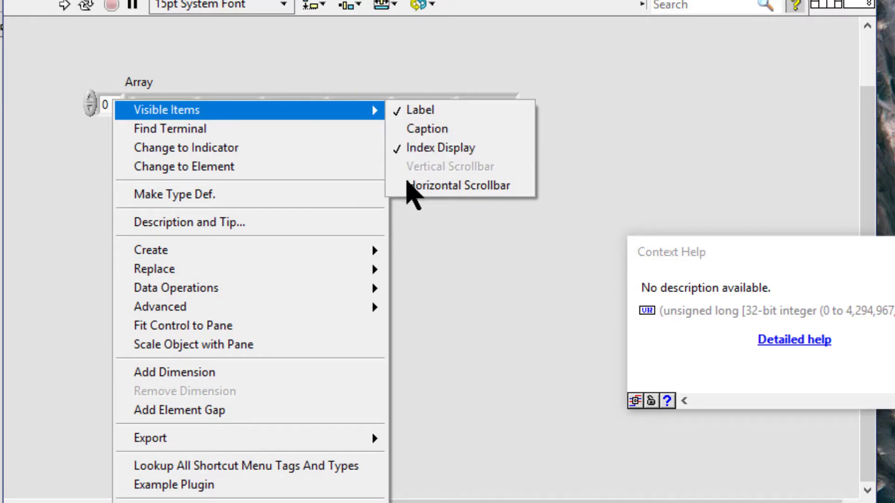
left_click(459, 184)
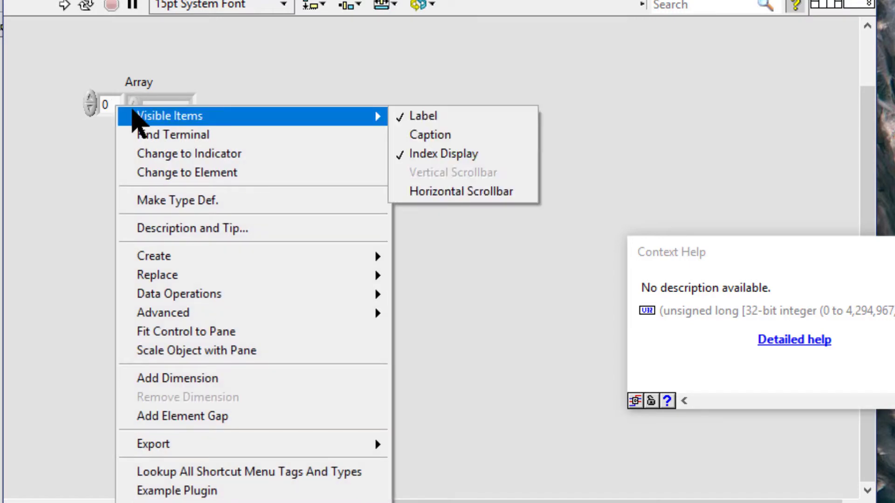
mouse_move(103, 142)
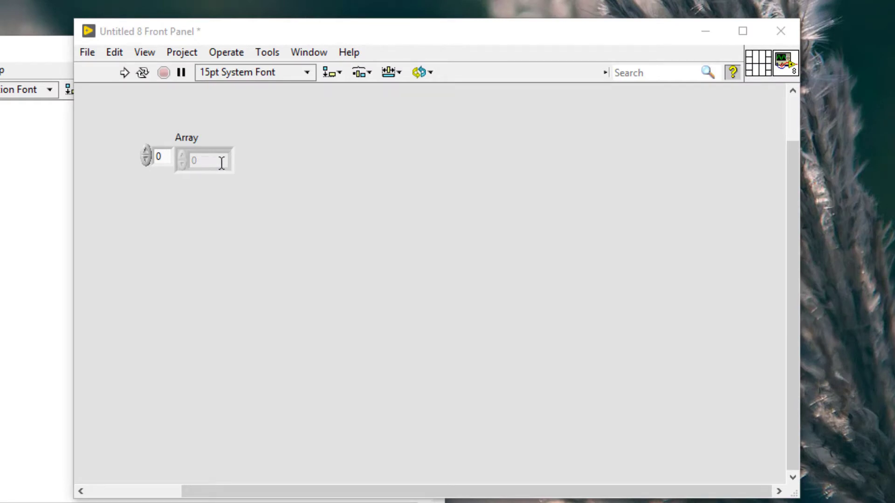
Turn on the Horizontal Scrollbar visible item for the single-element array
left_click(202, 160)
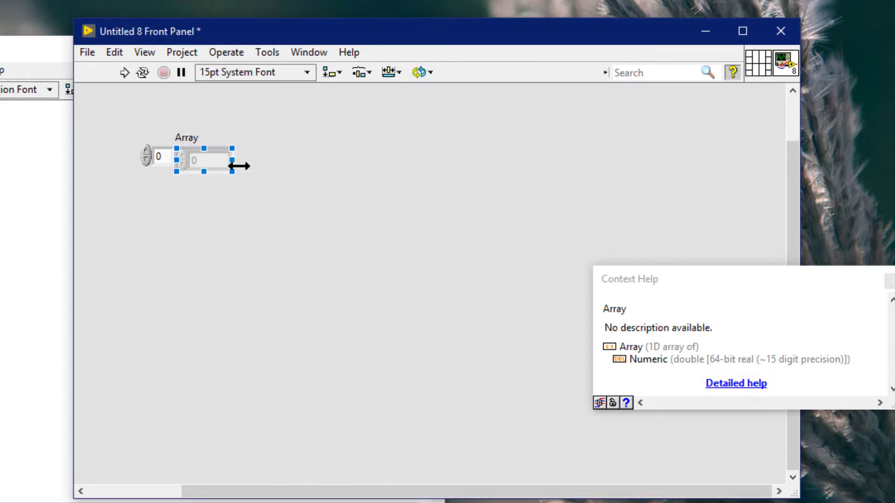
mouse_move(204, 174)
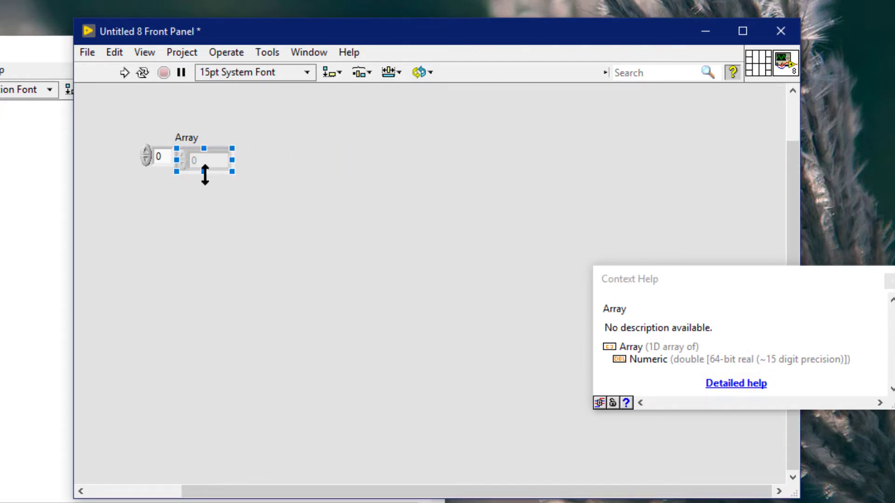
mouse_move(220, 177)
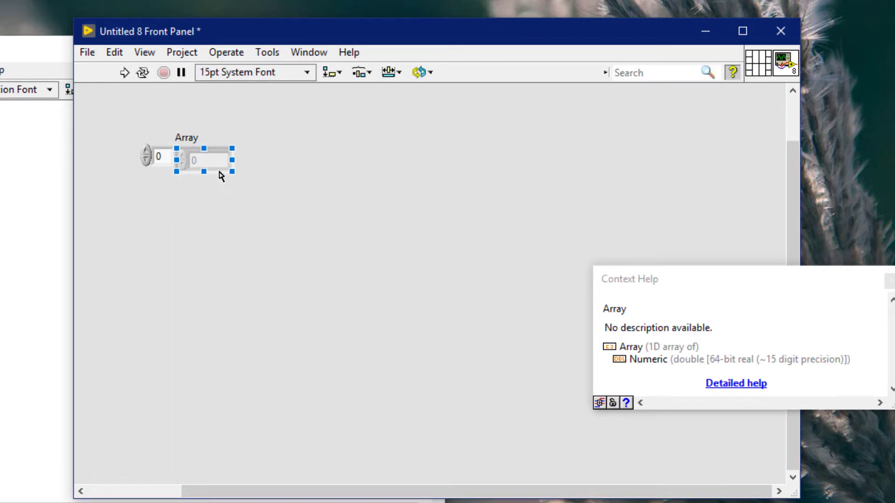
right_click(197, 160)
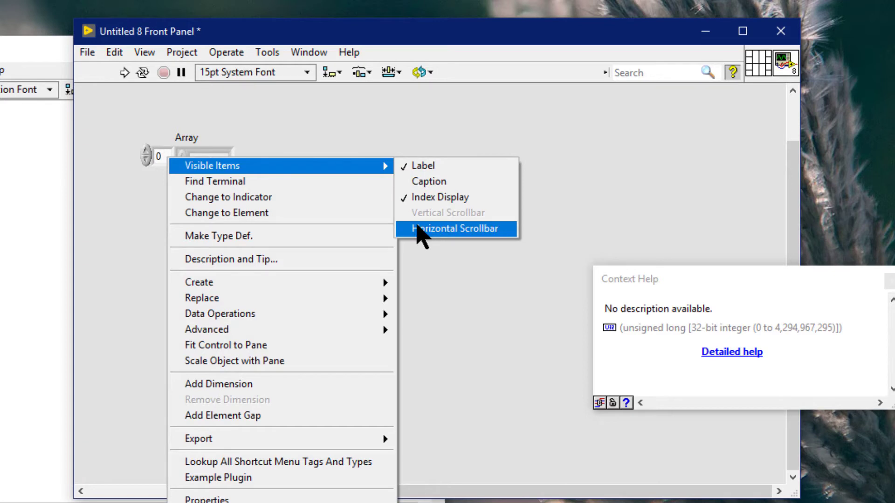
left_click(456, 229)
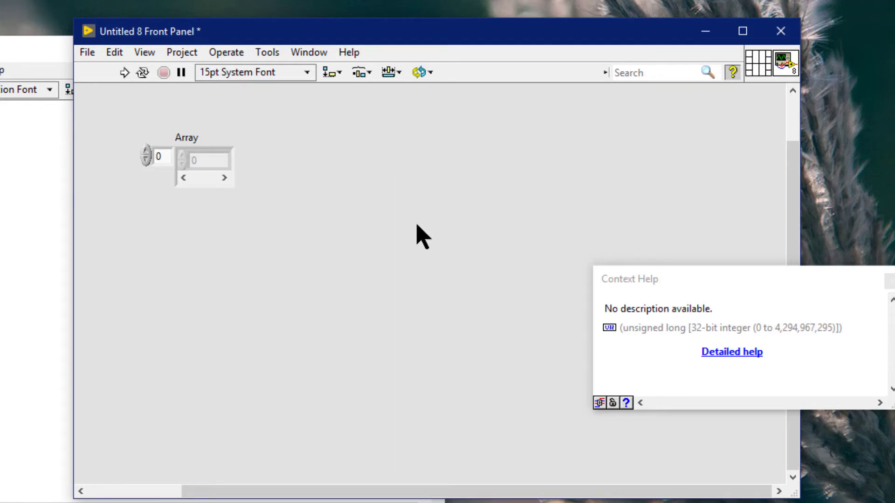